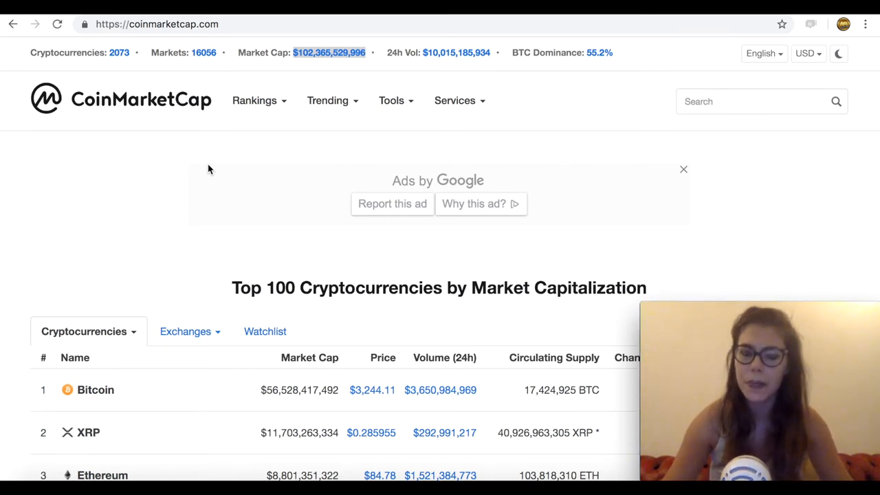
Step: Scroll down the CoinMarketCap homepage to the Top 100 Cryptocurrencies by market cap table
scroll(down, 3)
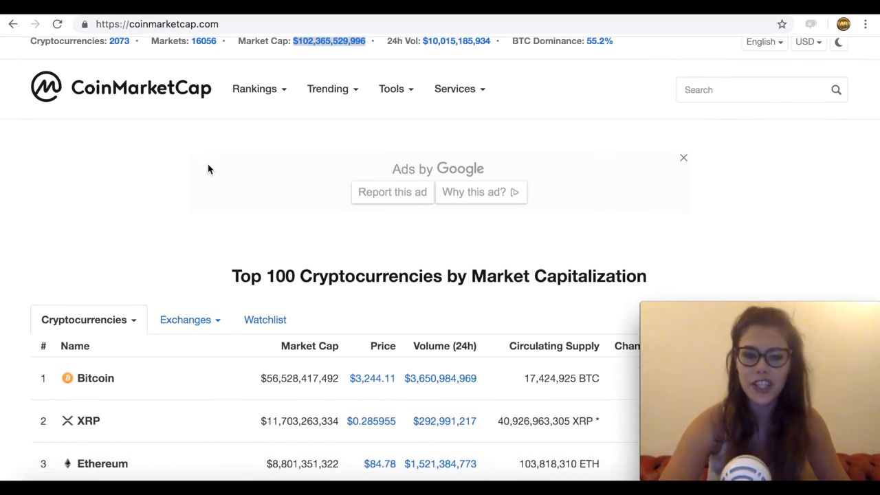
scroll(down, 3)
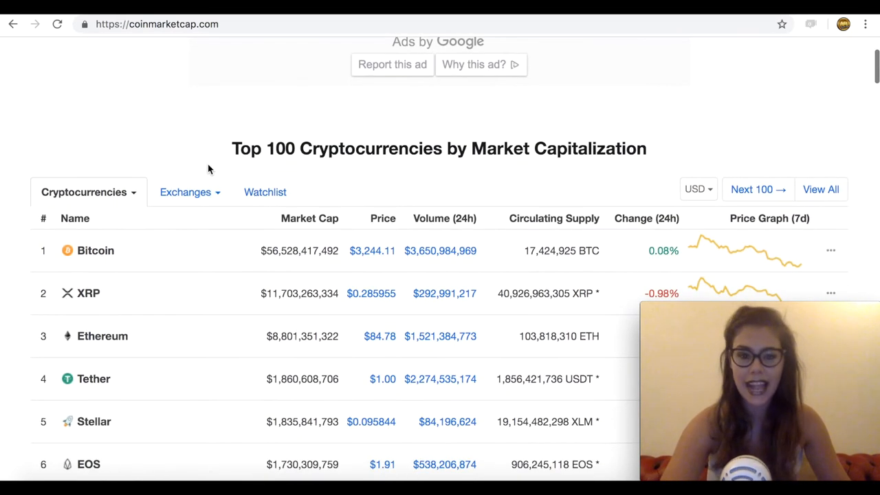
scroll(down, 3)
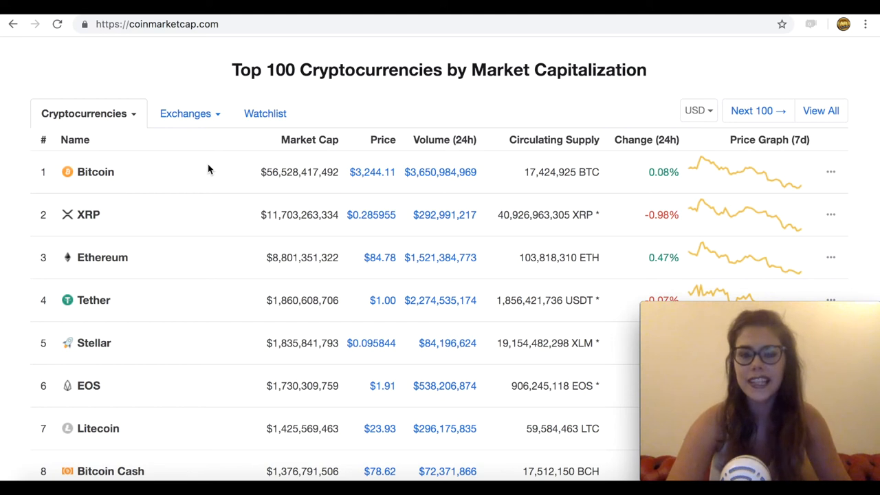
scroll(down, 3)
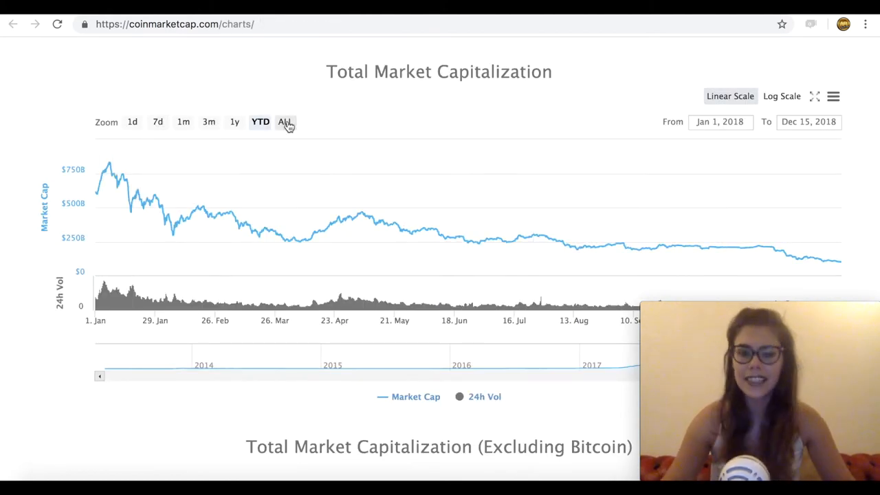
Step: Set the Total Market Capitalization chart to ALL, showing history from April 2013
click(284, 121)
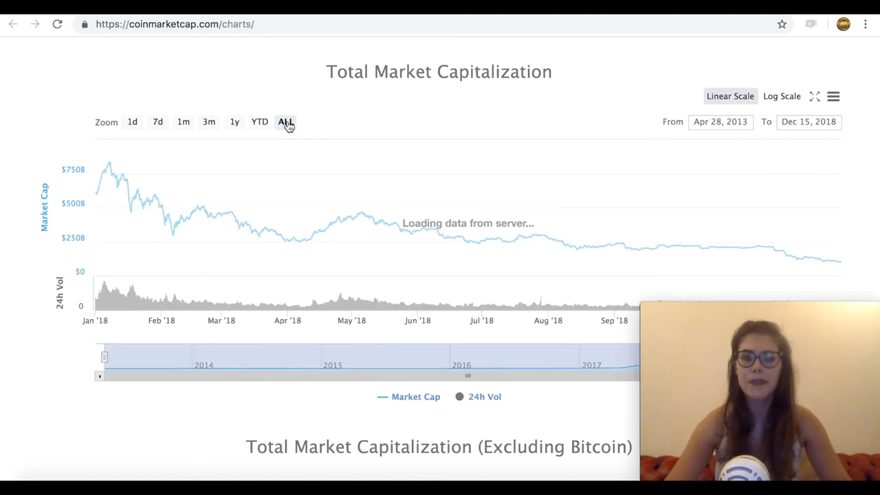
click(285, 122)
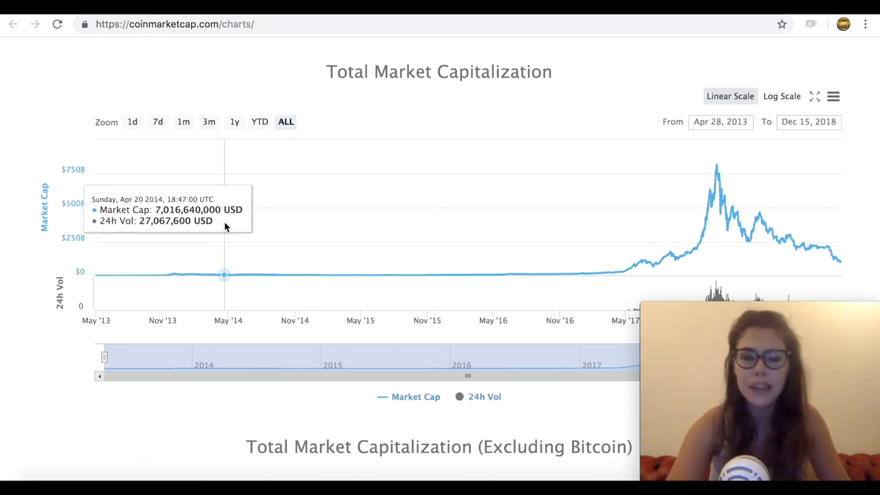
scroll(down, 3)
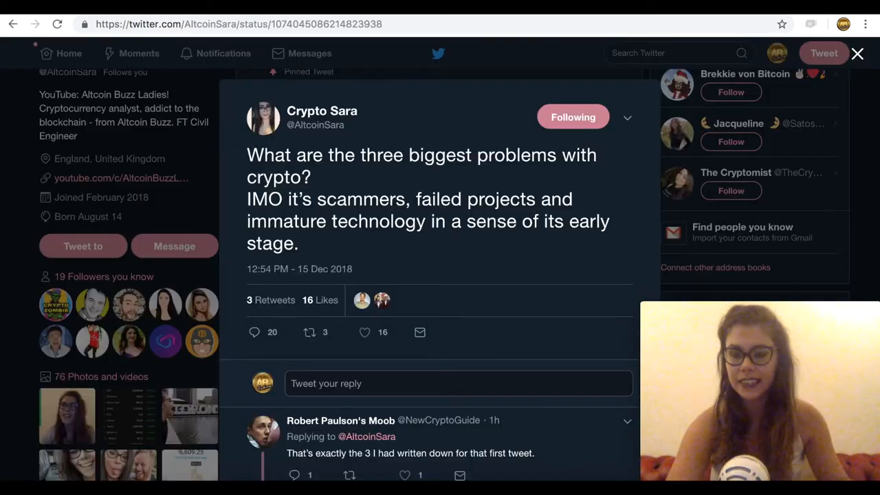
mouse_move(573, 249)
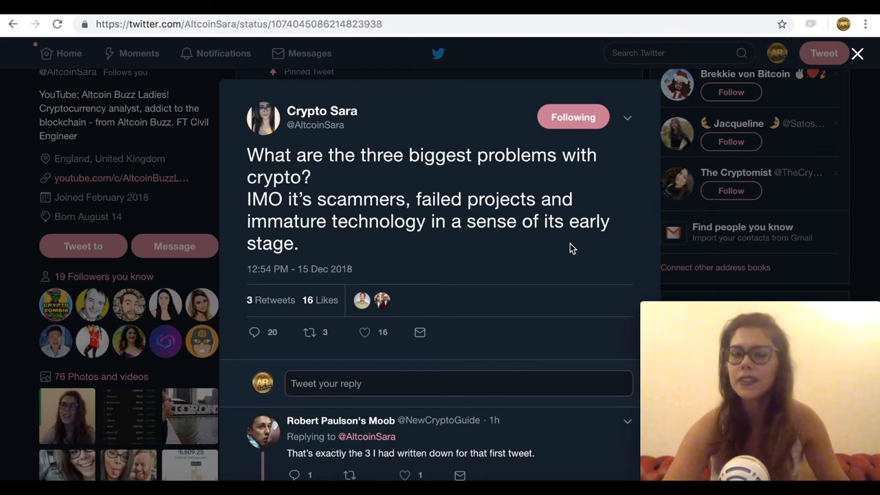
scroll(down, 3)
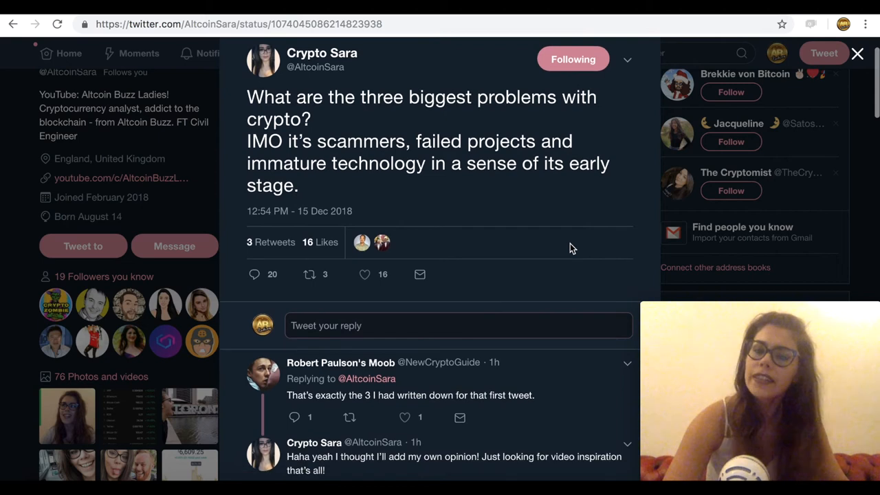
scroll(down, 3)
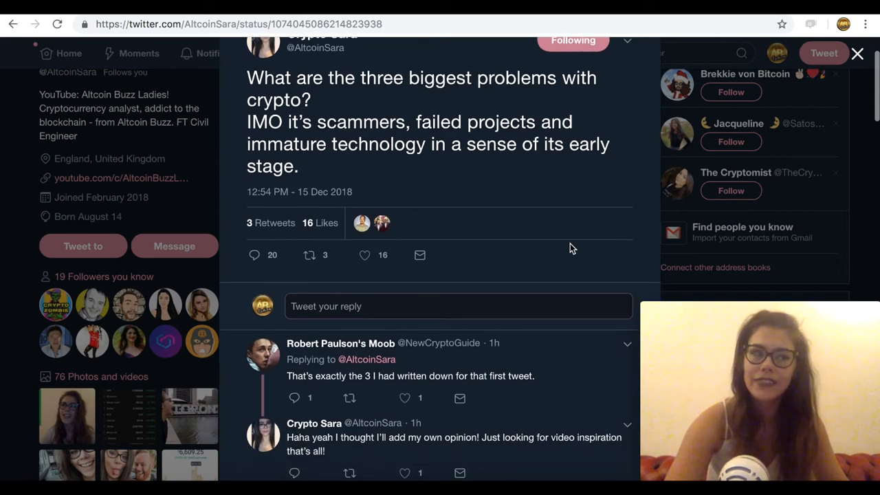
scroll(down, 3)
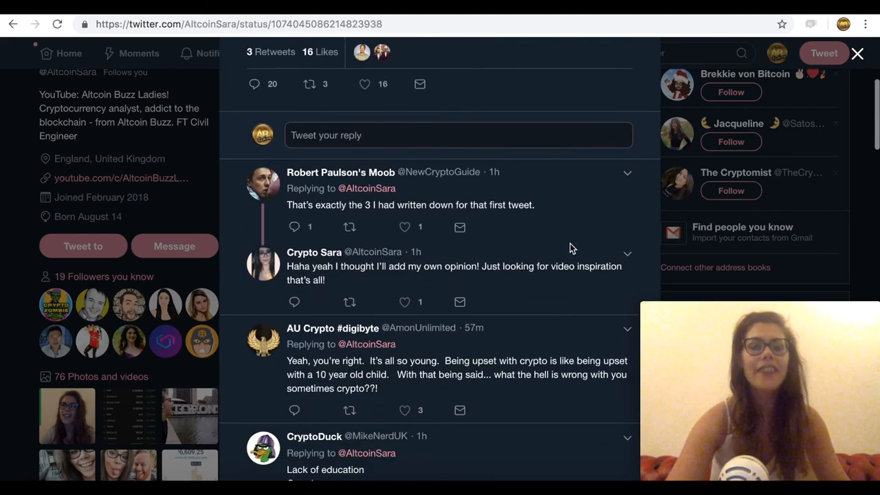
scroll(down, 3)
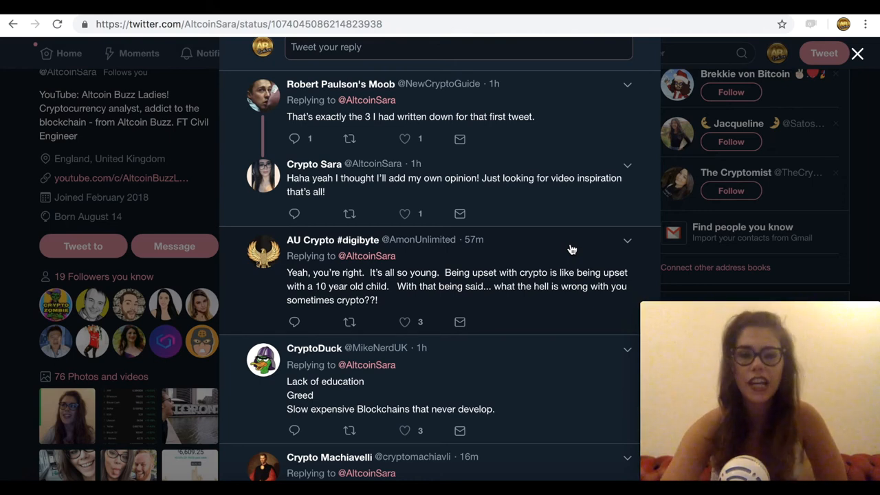
scroll(down, 3)
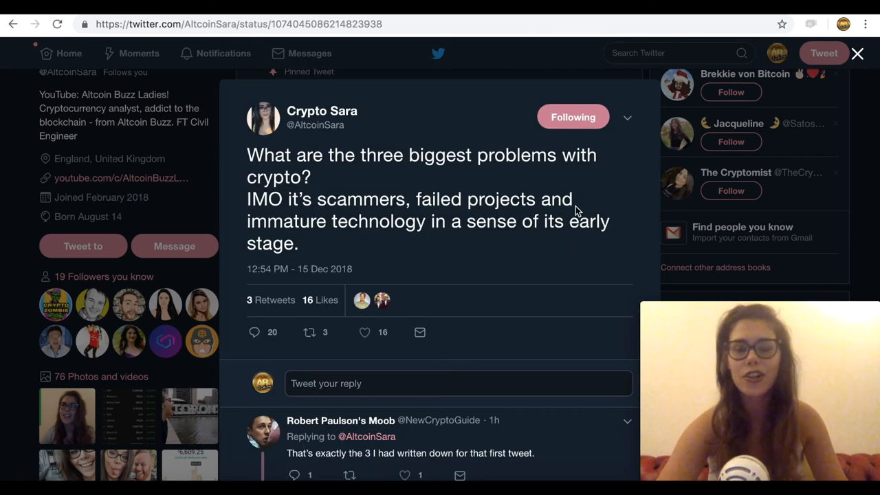
mouse_move(544, 221)
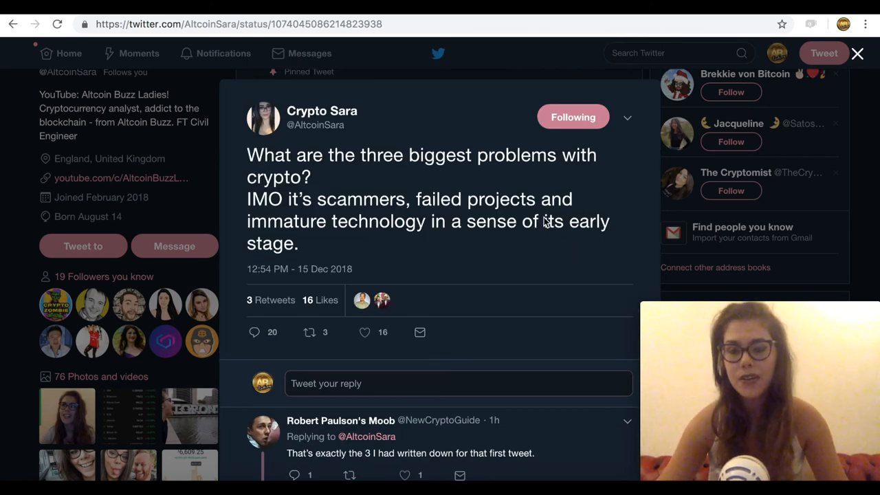